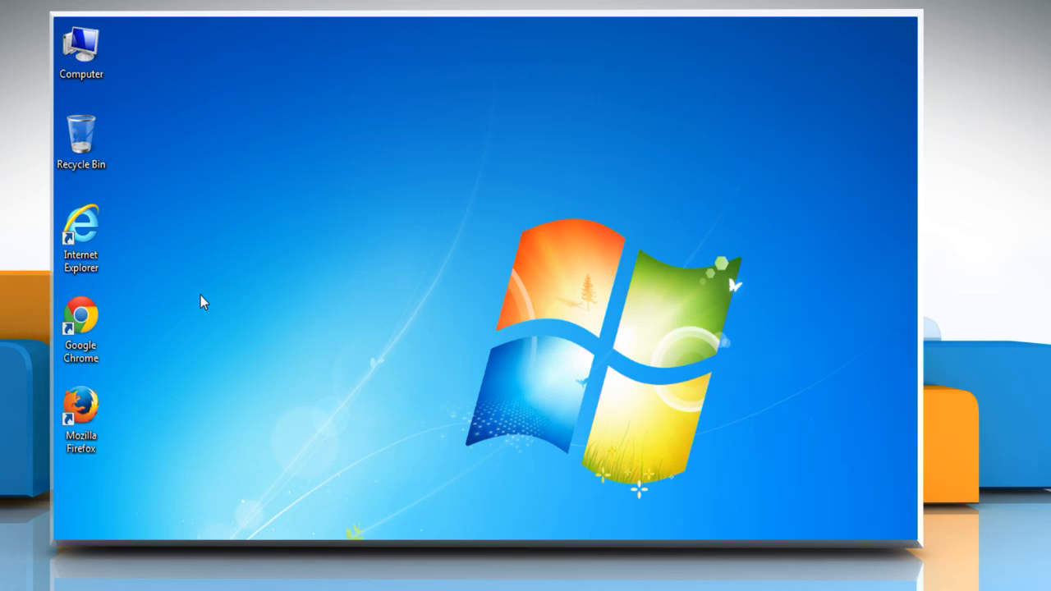
# - Launch Internet Explorer from its desktop shortcut's right-click menu
pyautogui.rightClick(80, 234)
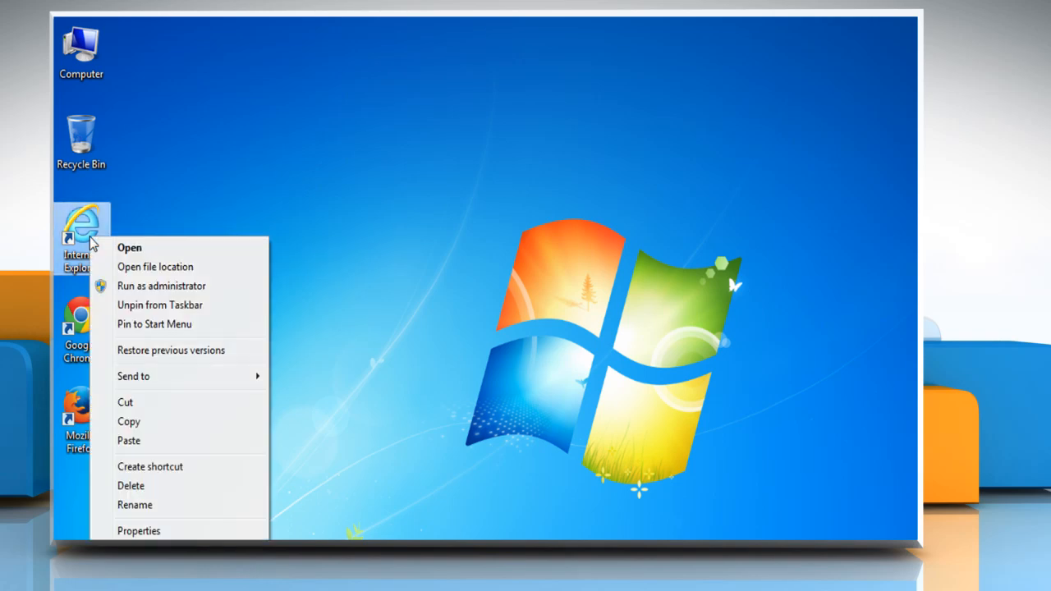
pyautogui.click(129, 247)
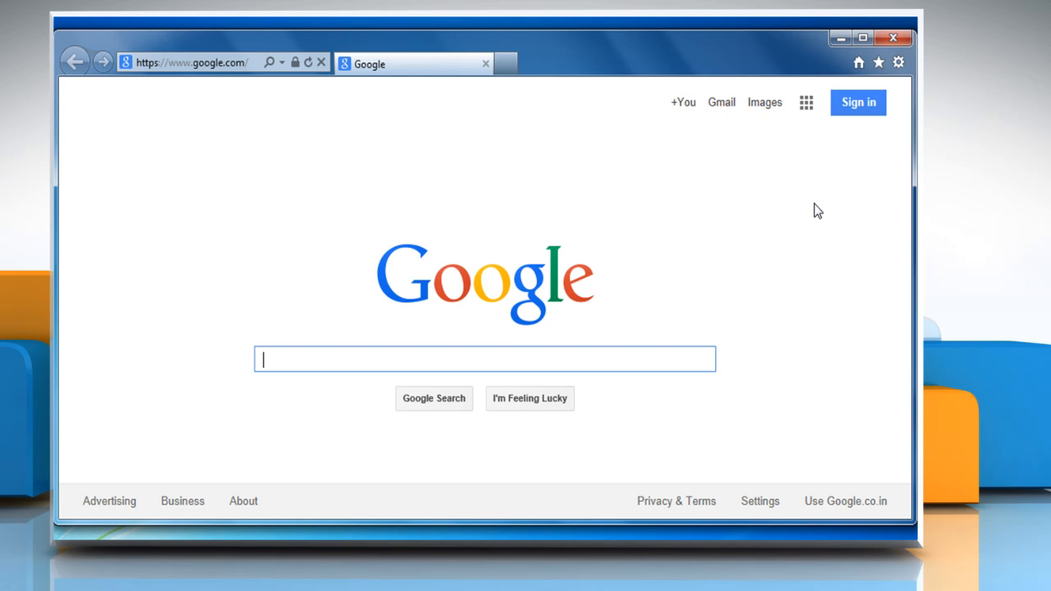
pyautogui.moveTo(841, 158)
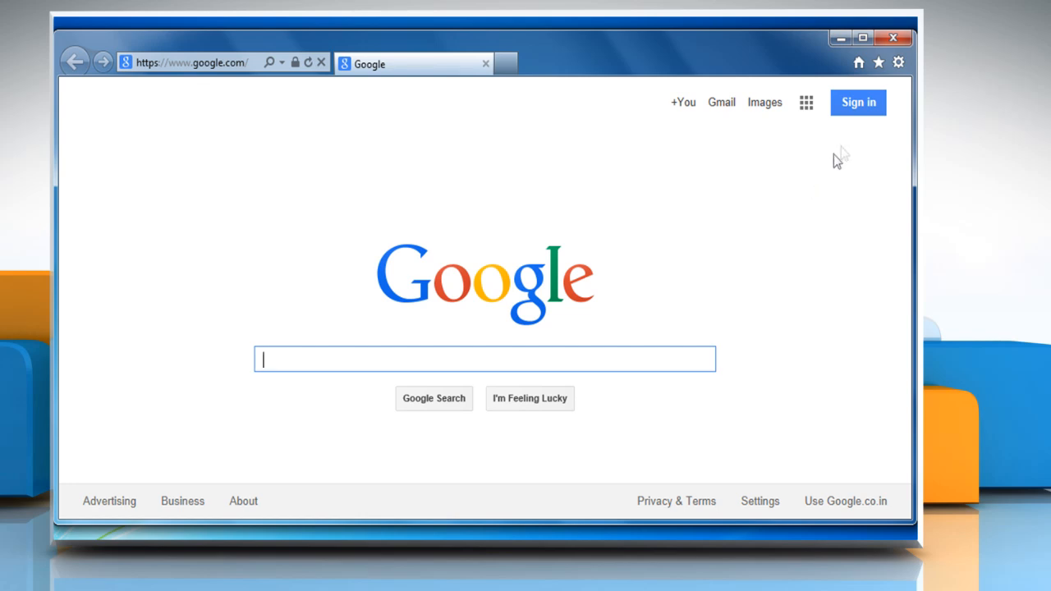
# - Open Internet Options from the Tools gear menu
pyautogui.click(898, 62)
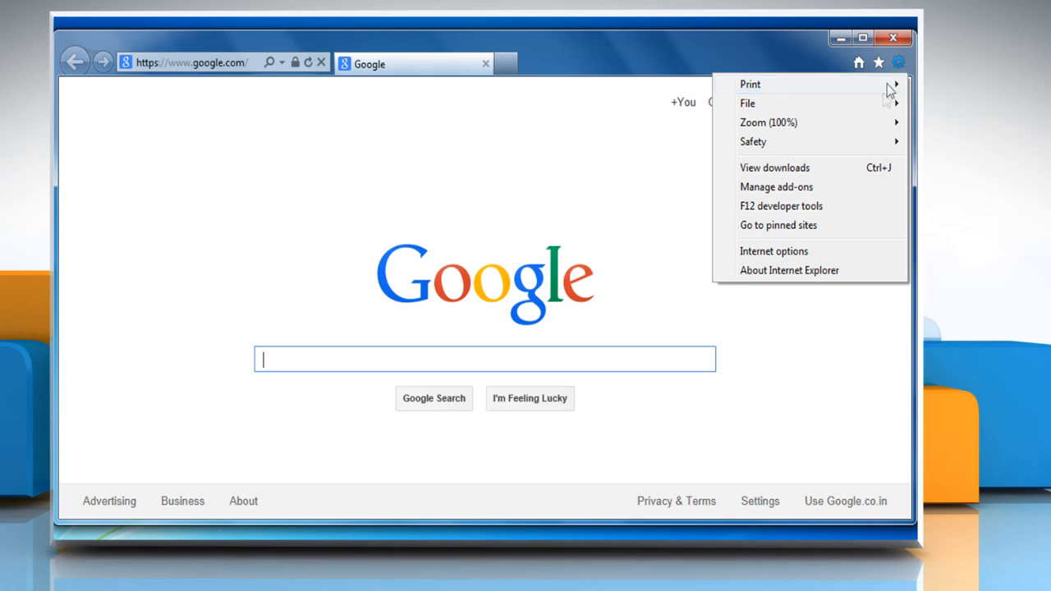
pyautogui.click(773, 250)
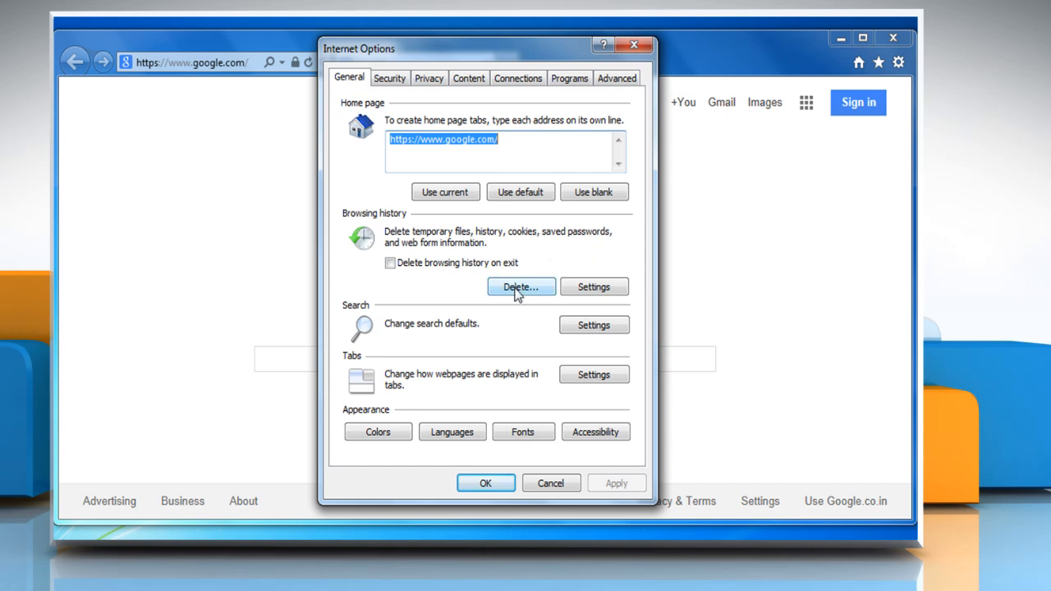
# - Delete temporary Internet files, cookies and history from the browsing history
pyautogui.click(521, 287)
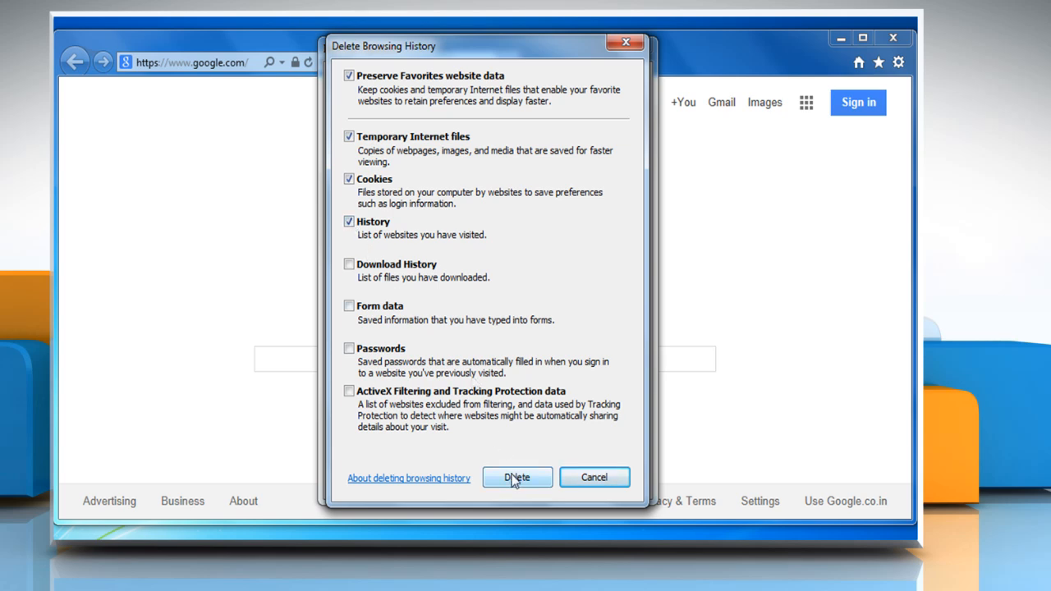
pyautogui.click(516, 477)
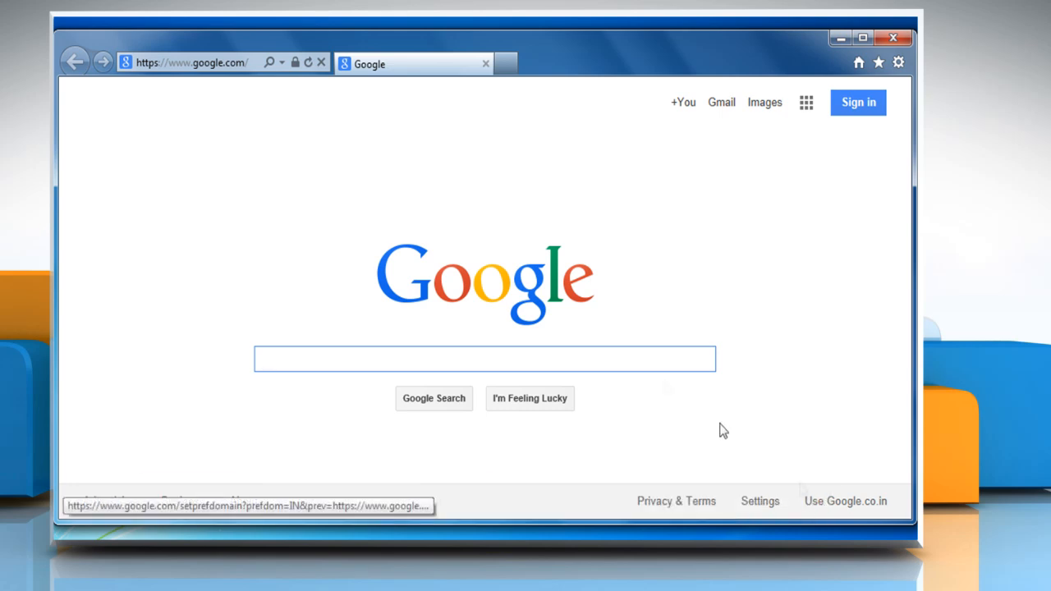
# - Go to mail.aol.com and sign in to the AOL account
pyautogui.click(193, 63)
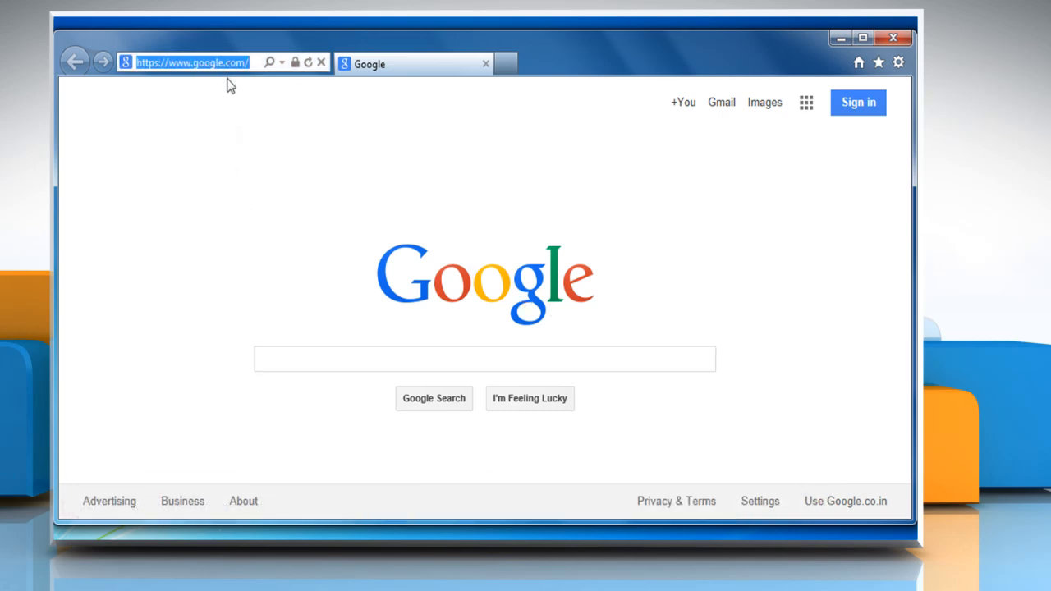
pyautogui.write('mail.aol.com')
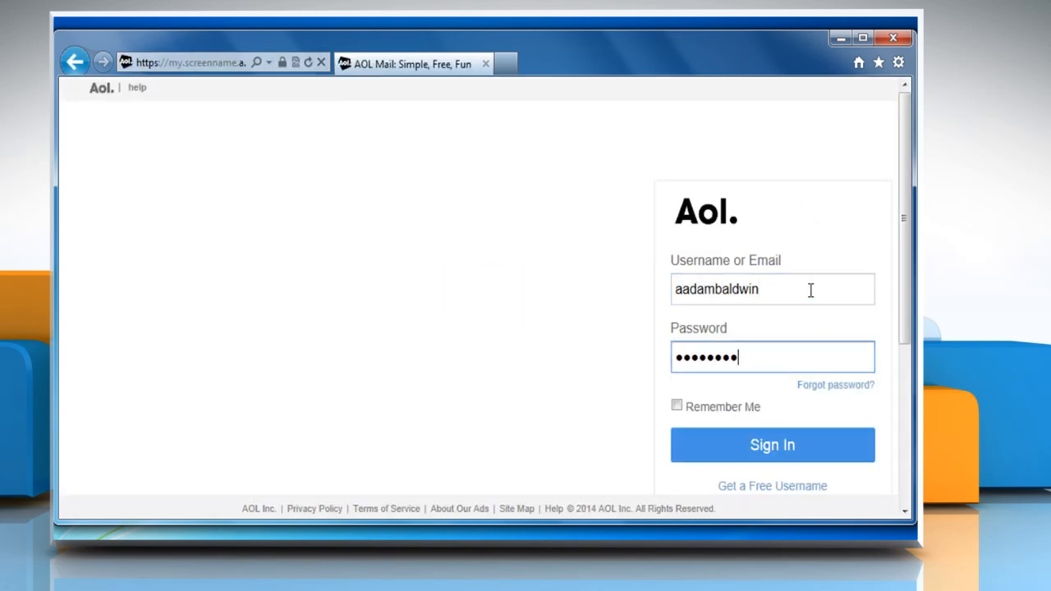
pyautogui.click(772, 444)
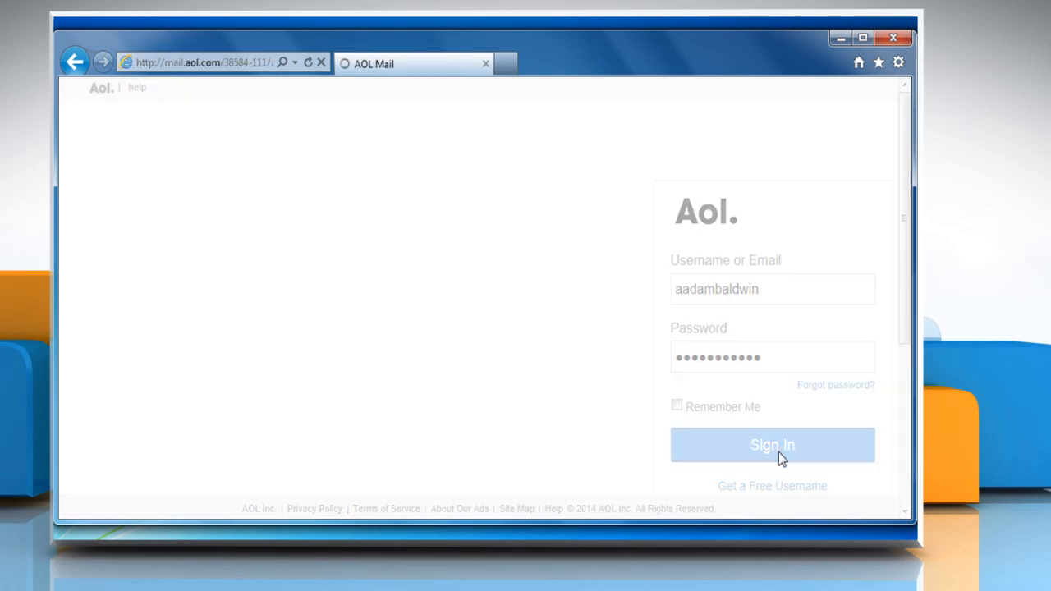
pyautogui.click(772, 445)
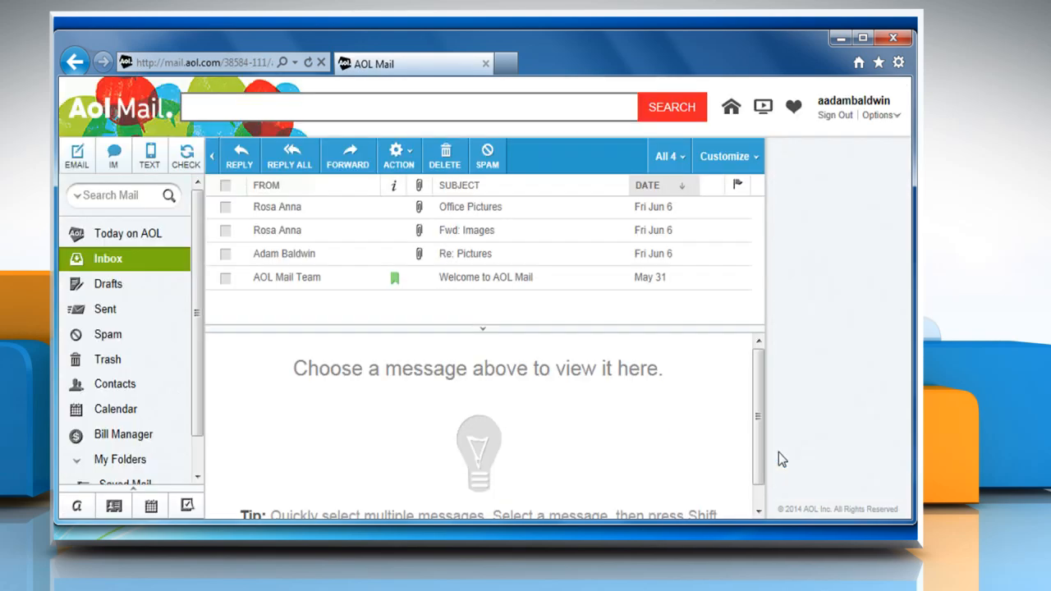